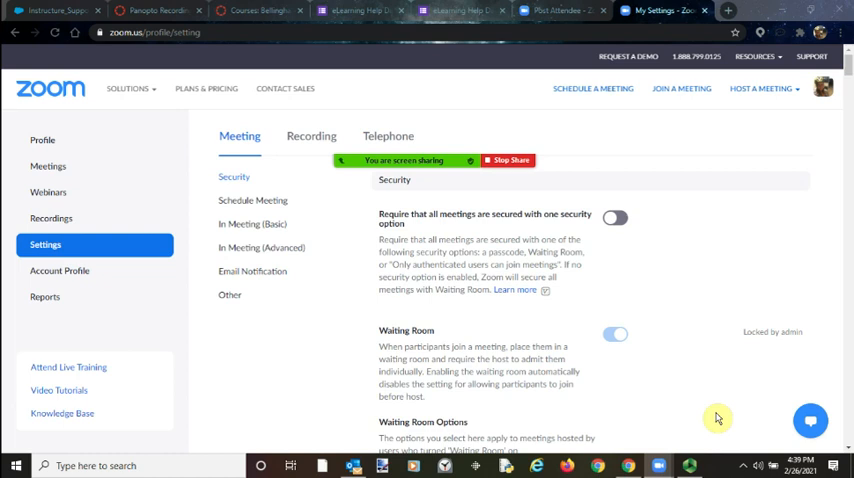
pyautogui.moveTo(230, 313)
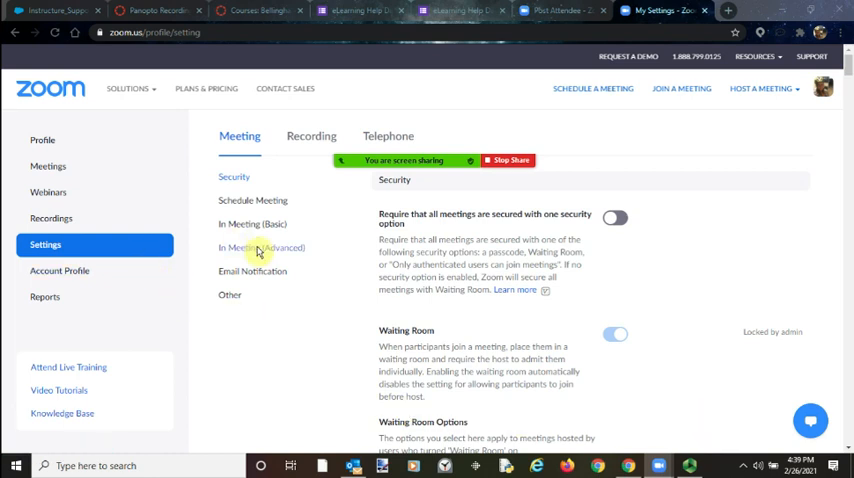
# Scroll the In Meeting (Advanced) settings to confirm closed captioning and live transcription are enabled.
pyautogui.scroll(-3)
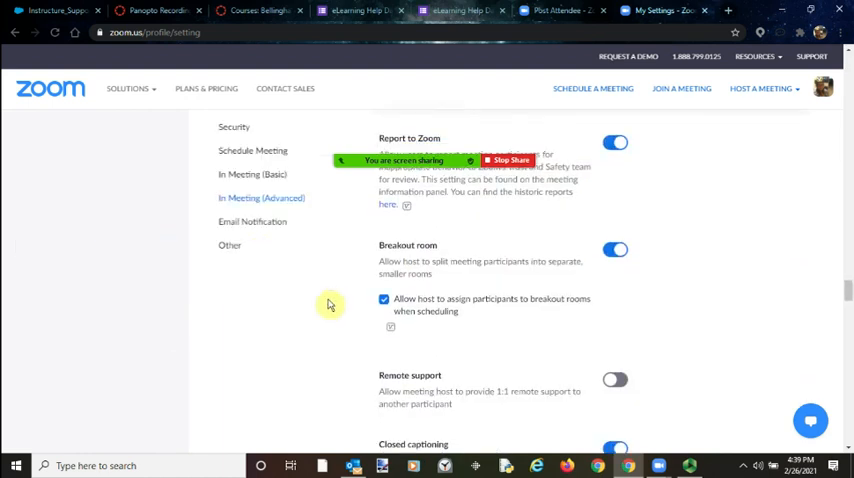
pyautogui.scroll(-3)
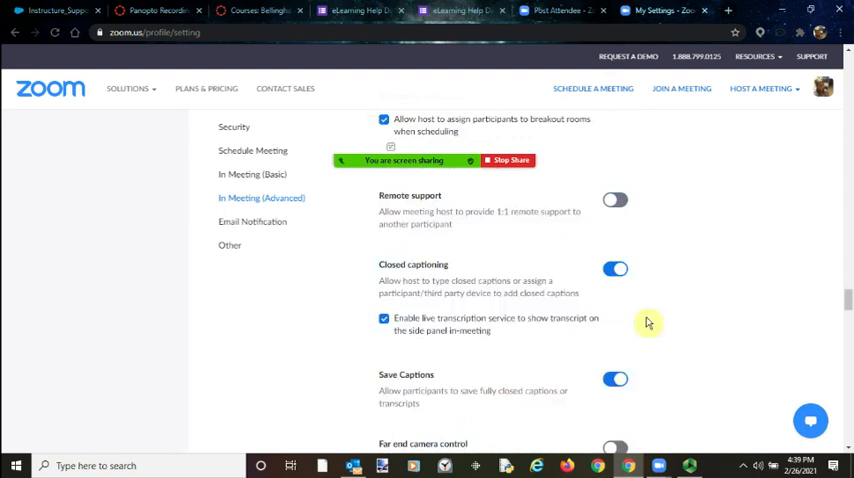
pyautogui.moveTo(378, 305)
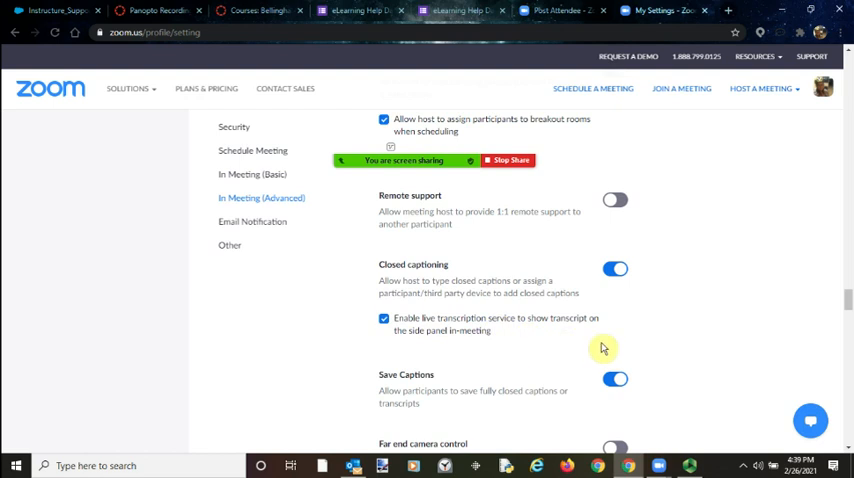
pyautogui.moveTo(738, 233)
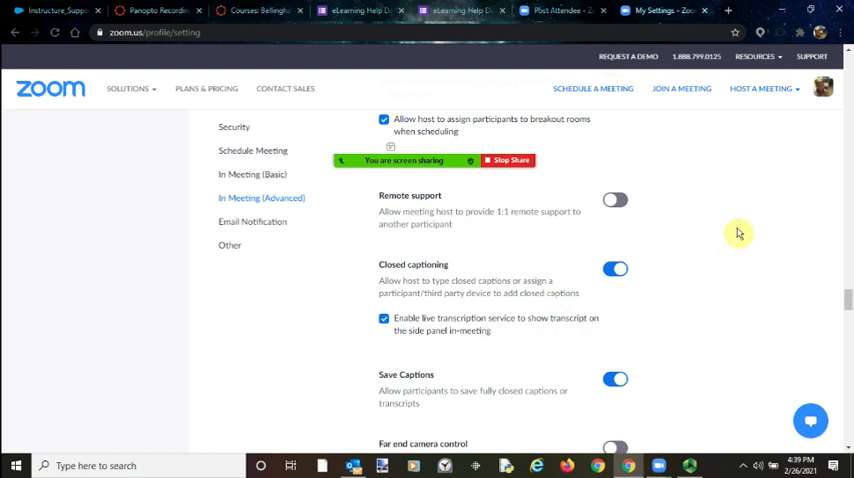
pyautogui.moveTo(353, 360)
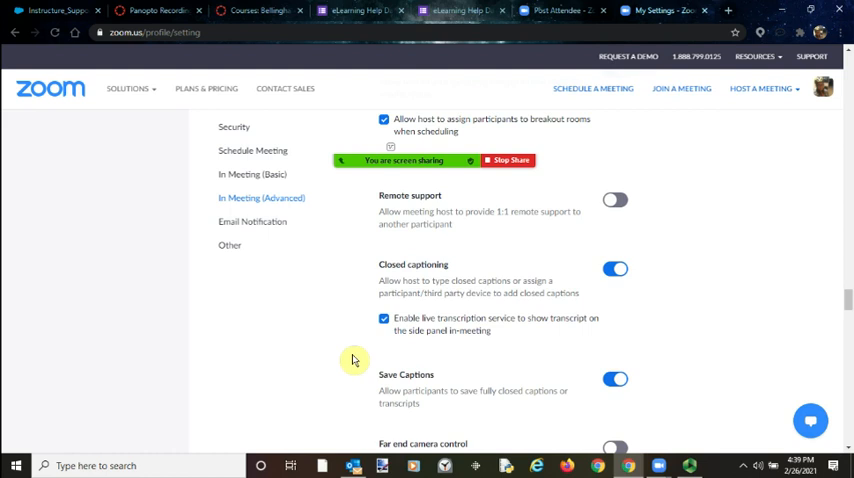
pyautogui.moveTo(510, 170)
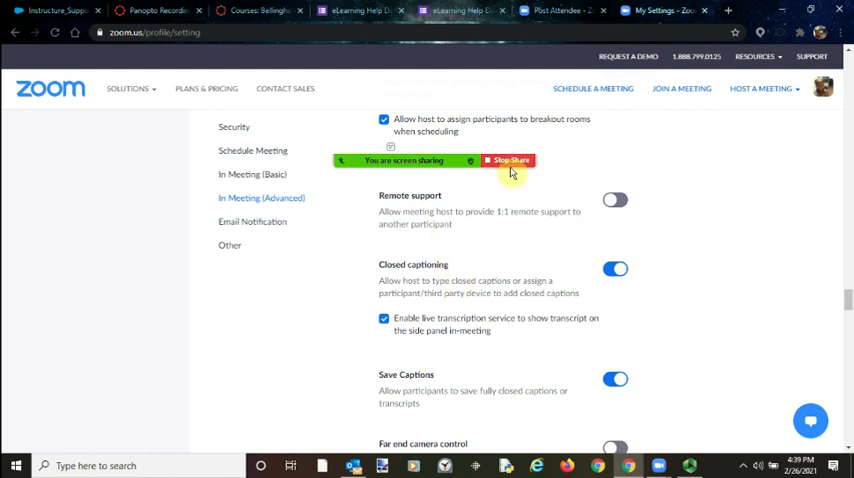
# Stop screen sharing to return to the meeting window with the participant's video.
pyautogui.click(507, 160)
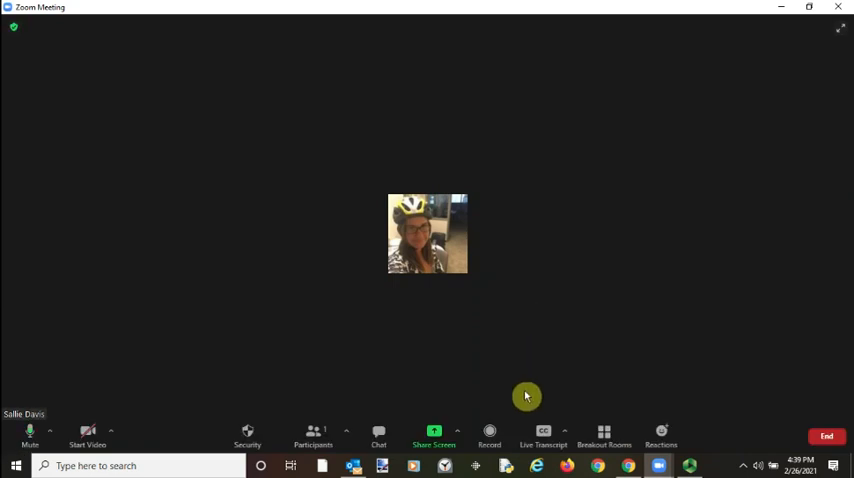
pyautogui.moveTo(433, 435)
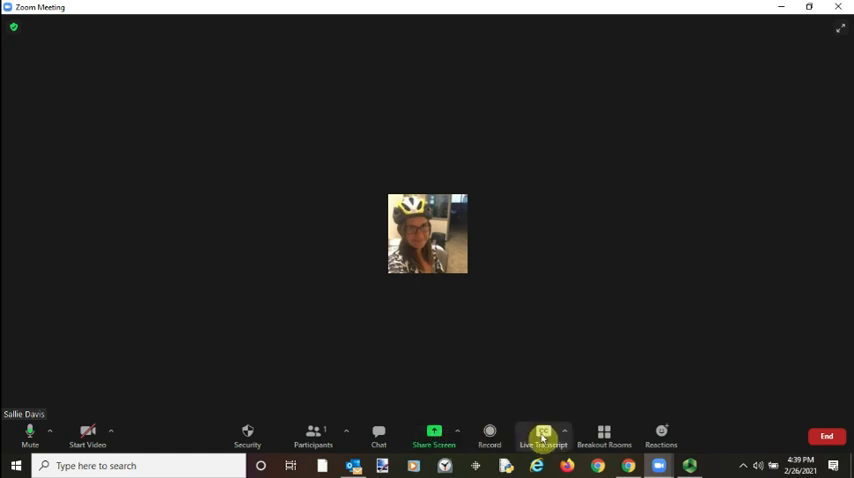
# Enable Auto-Transcription from the Live Transcript options and dismiss the popup.
pyautogui.click(543, 435)
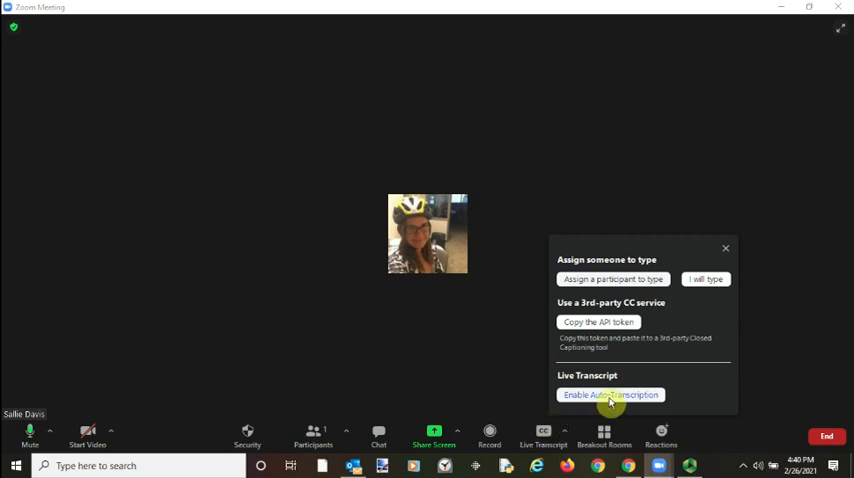
pyautogui.click(610, 394)
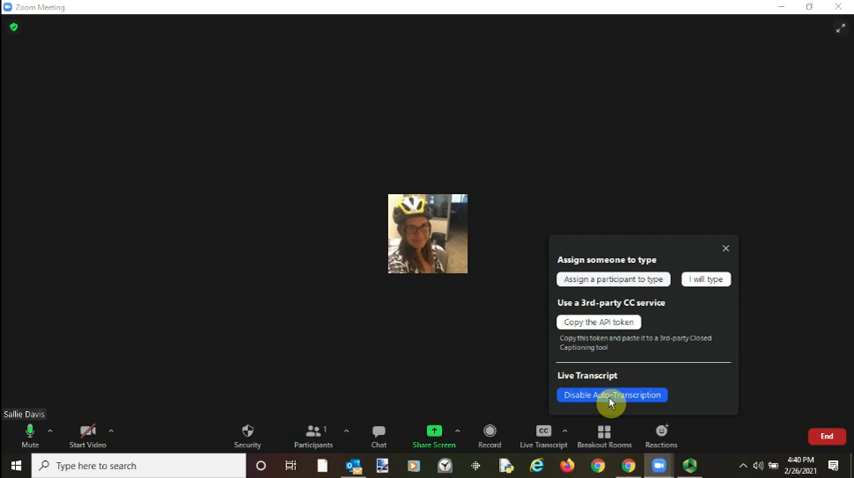
pyautogui.click(612, 394)
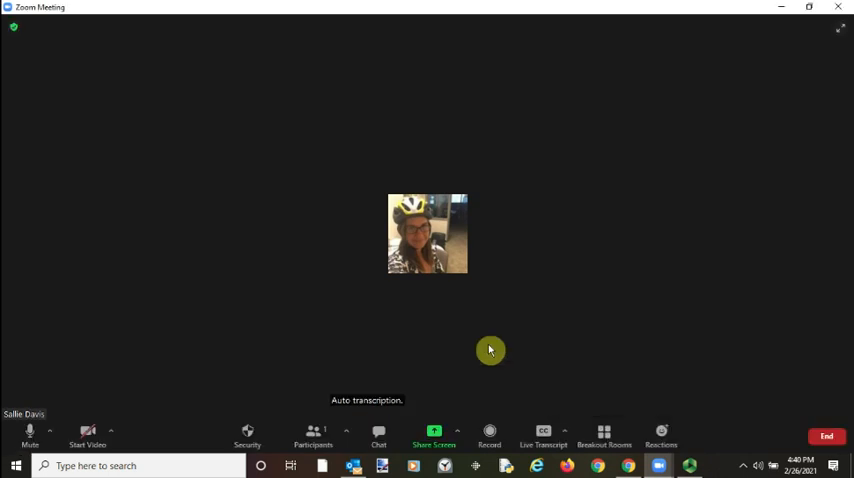
pyautogui.moveTo(663, 371)
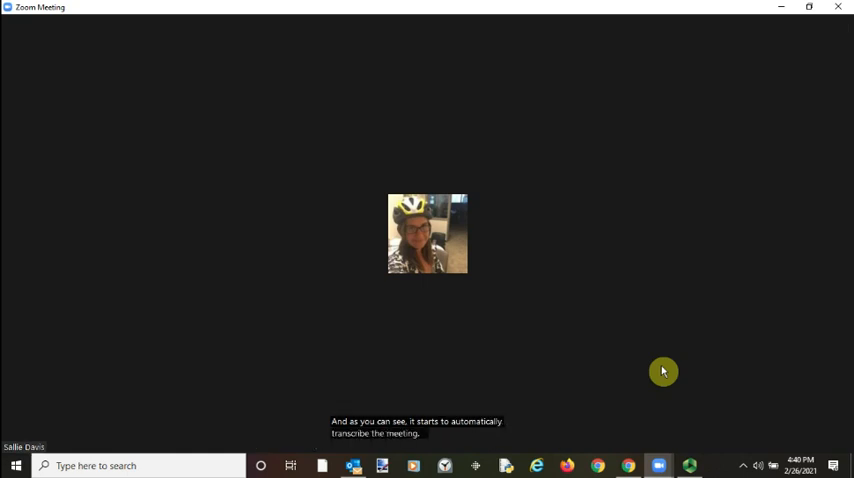
pyautogui.moveTo(626, 371)
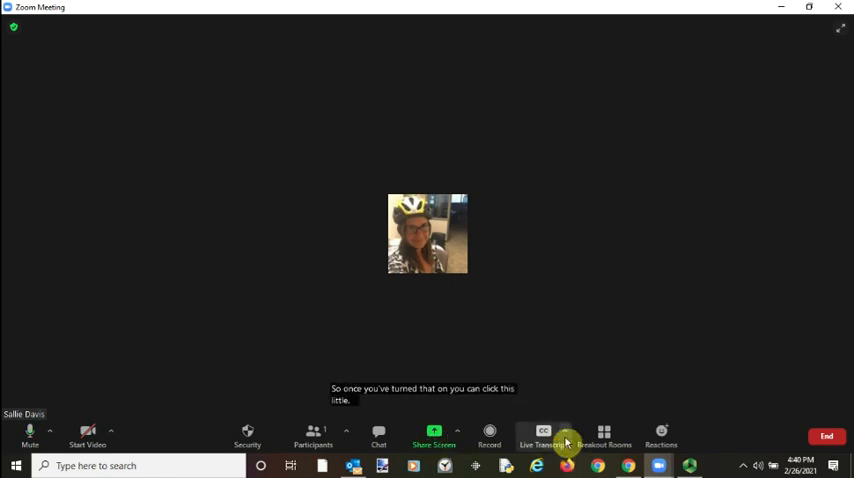
pyautogui.click(566, 435)
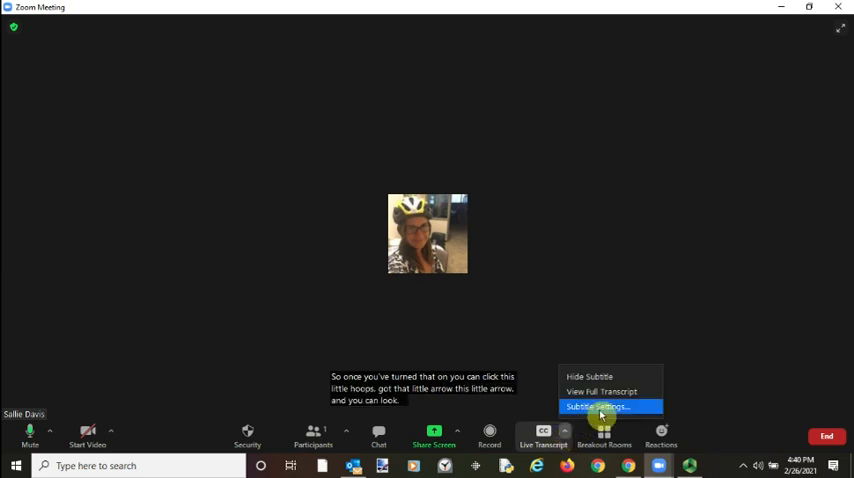
pyautogui.click(597, 406)
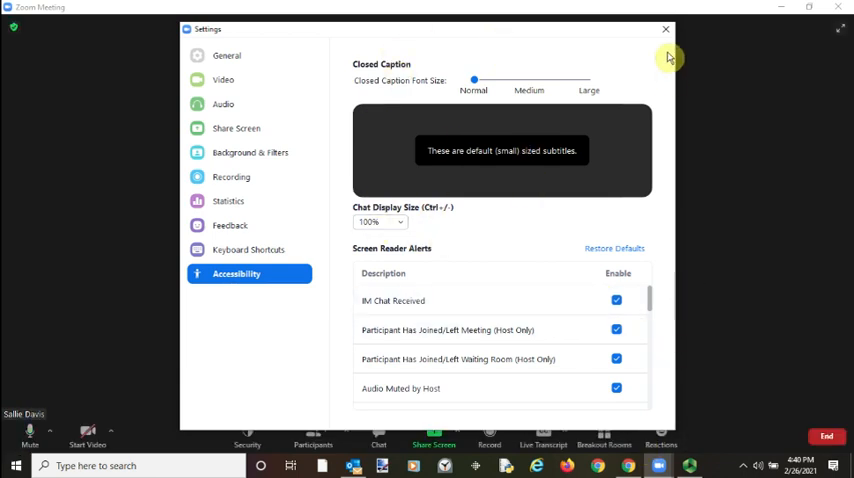
pyautogui.click(665, 29)
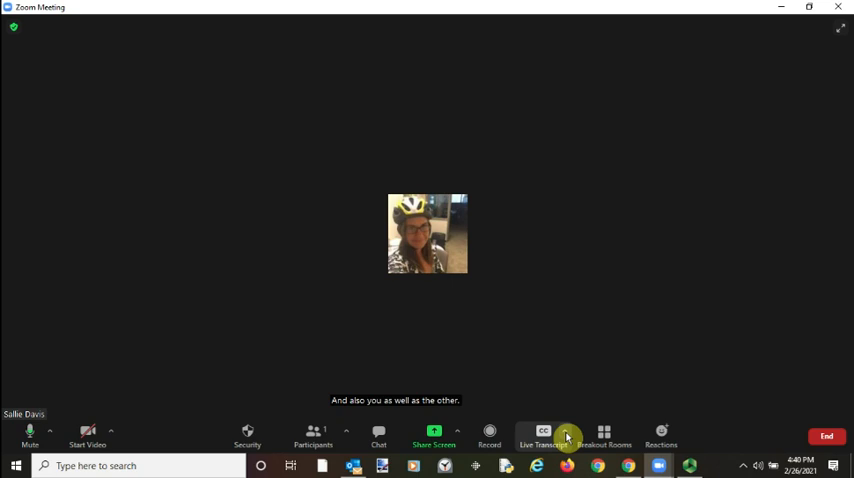
# Choose View Full Transcript from the Live Transcript options menu.
pyautogui.click(543, 435)
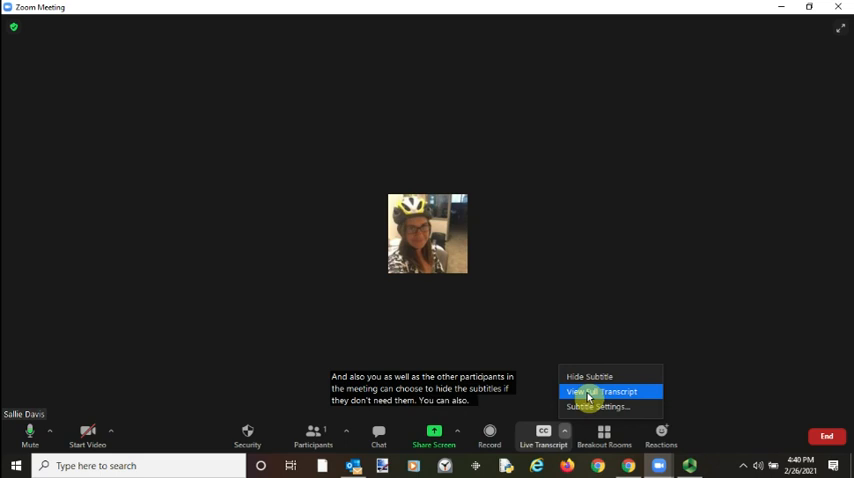
pyautogui.click(598, 391)
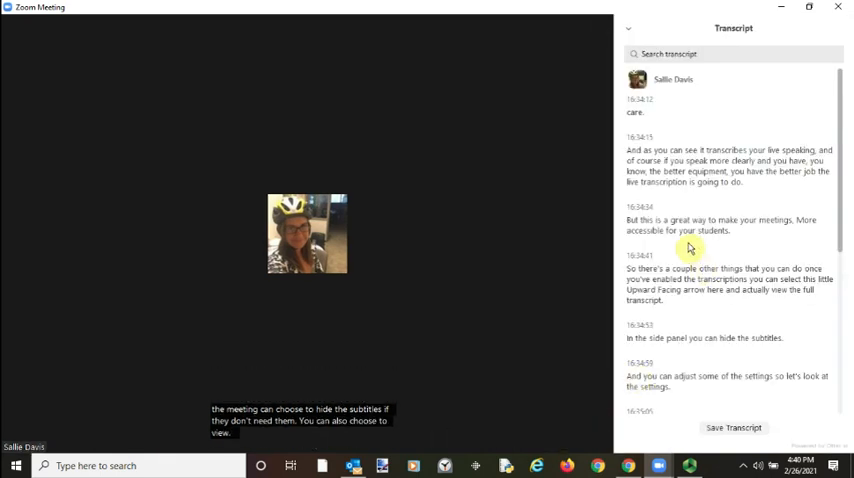
pyautogui.moveTo(401, 293)
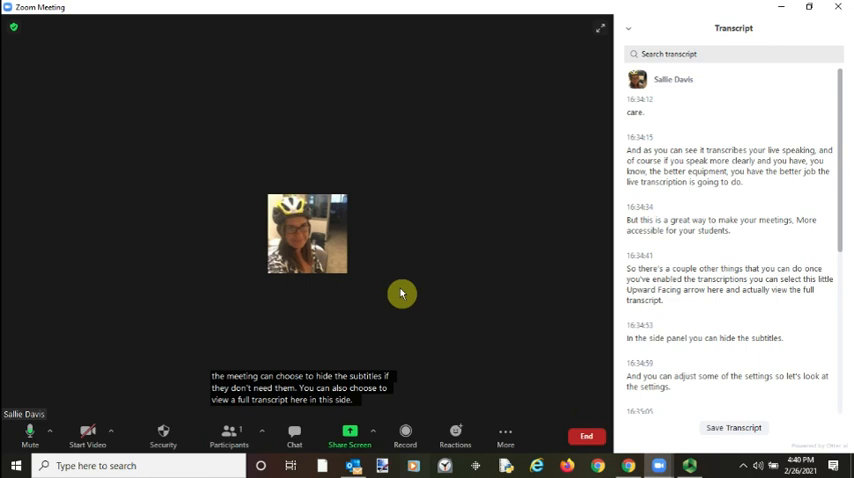